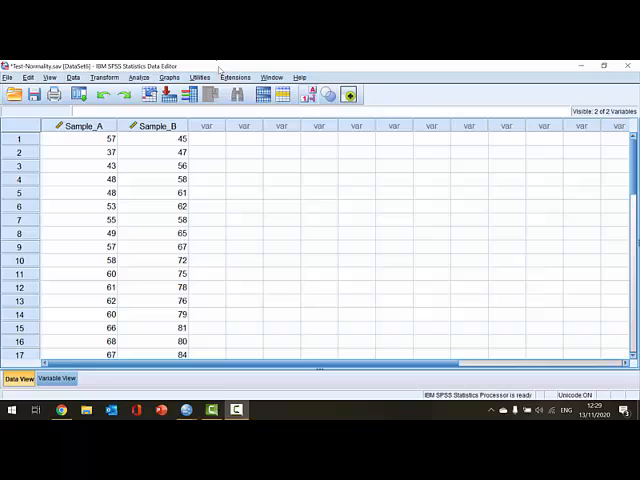
mouse_move(136, 173)
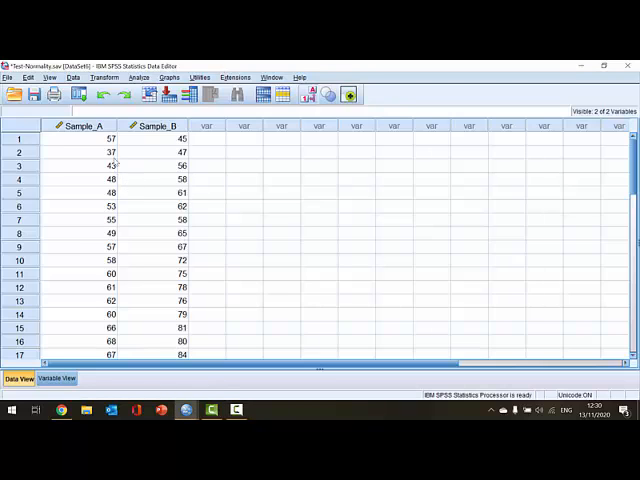
mouse_move(97, 141)
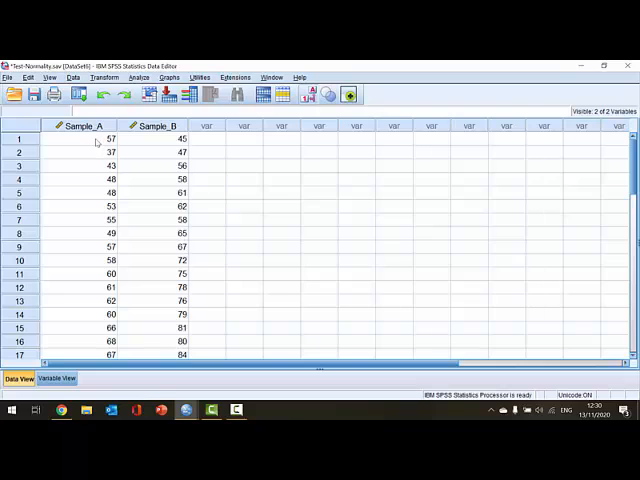
Select the Sample_B column, then open the Explore dialog under Descriptive Statistics
left_click(79, 125)
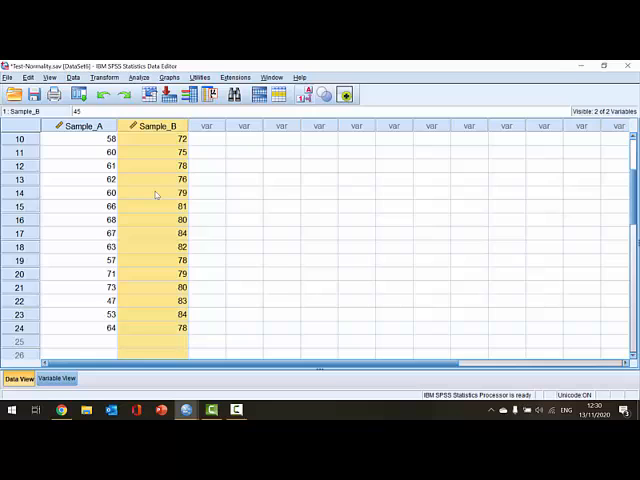
scroll("down", 3)
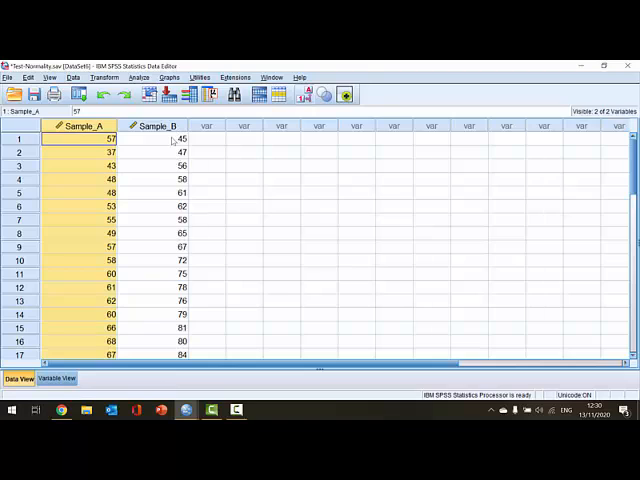
left_click(206, 138)
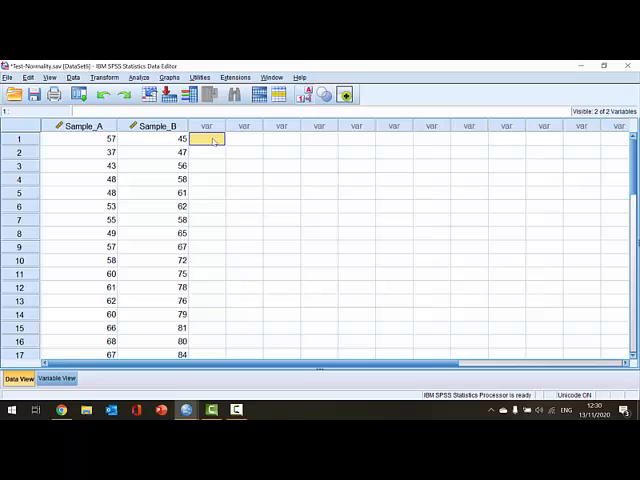
left_click(209, 138)
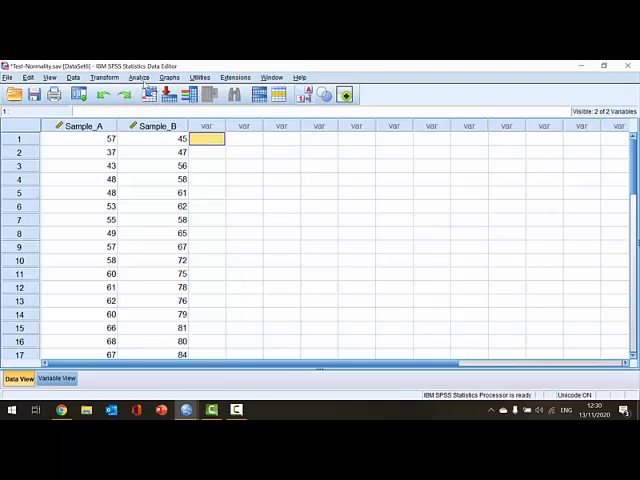
left_click(139, 77)
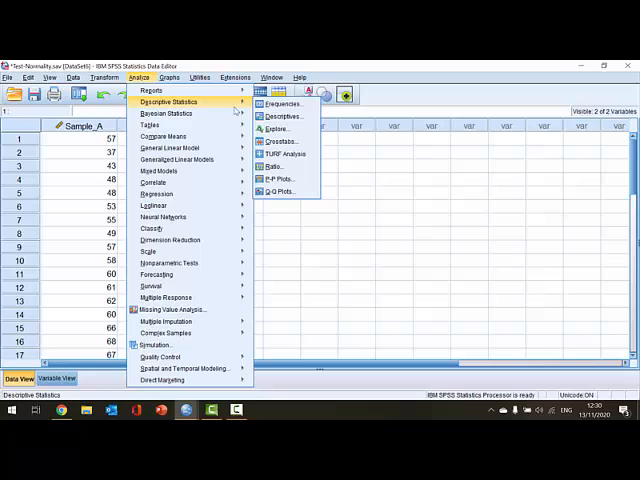
mouse_move(280, 128)
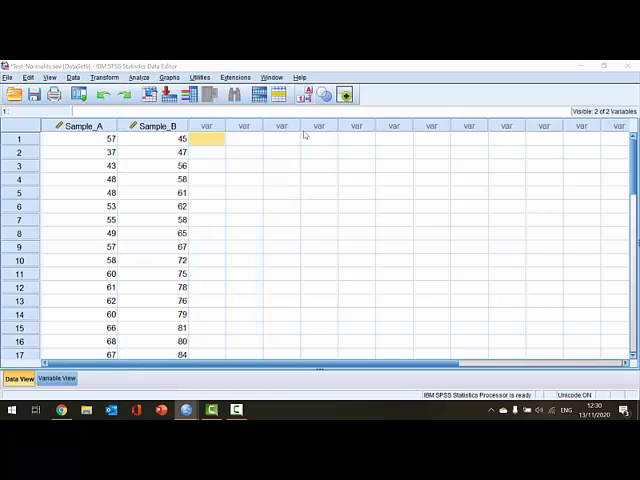
left_click(140, 77)
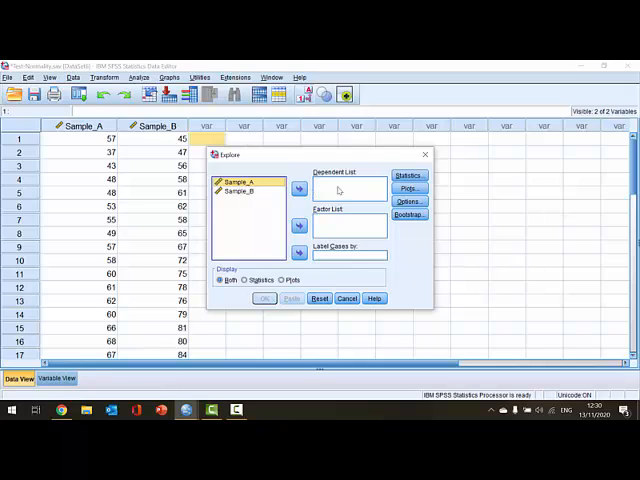
Add Sample_A and Sample_B to the Dependent List, keeping Descriptives checked
left_click(299, 189)
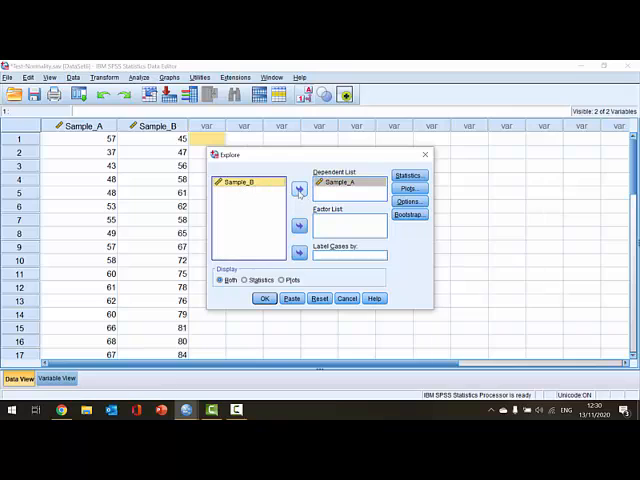
left_click(299, 189)
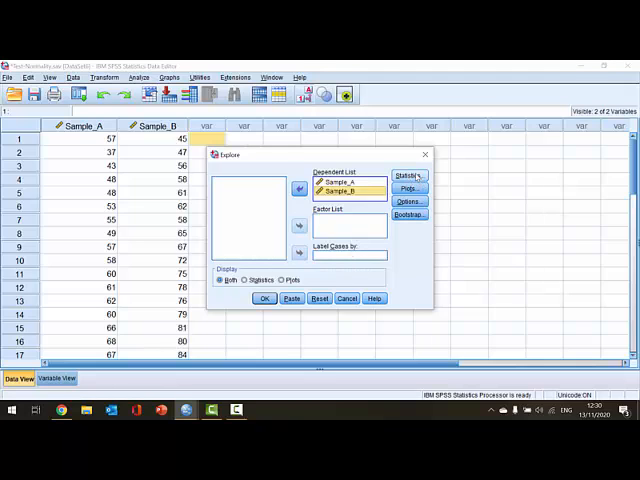
left_click(406, 176)
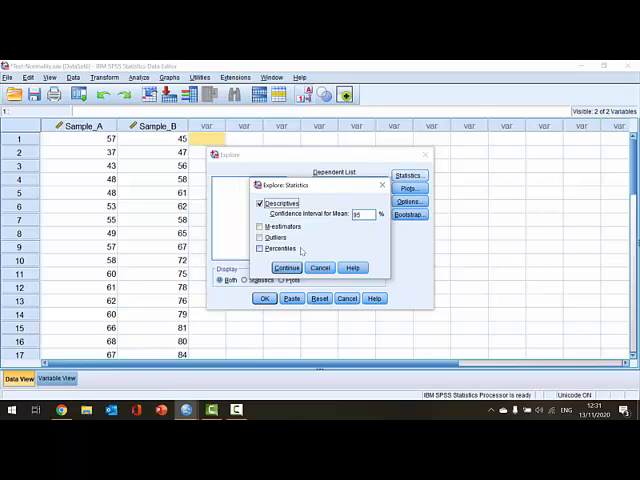
left_click(286, 267)
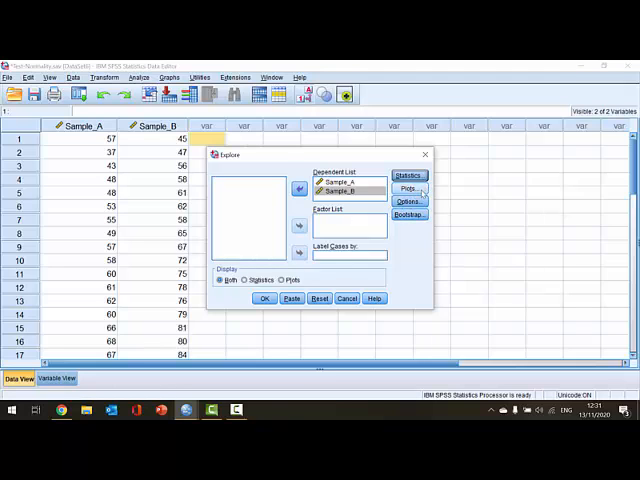
Enable Histogram and Normality plots with tests in the Explore plot settings
left_click(406, 189)
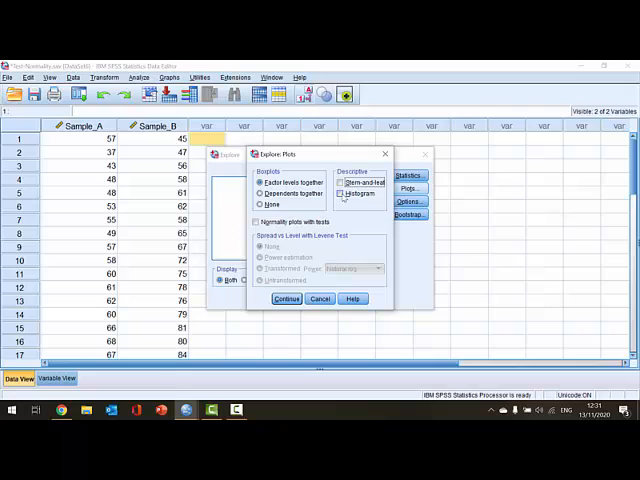
left_click(347, 193)
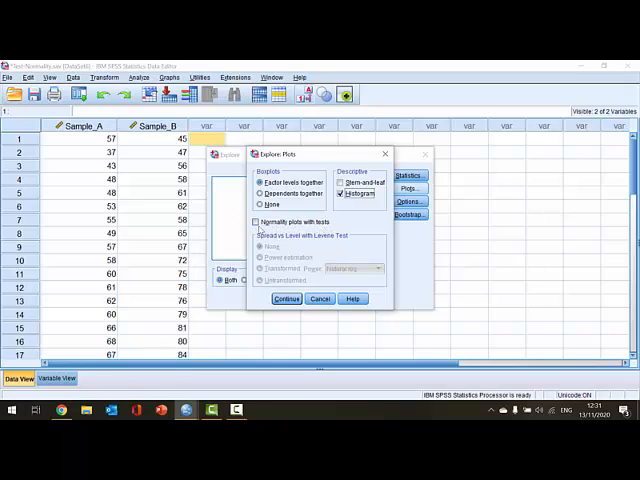
left_click(254, 221)
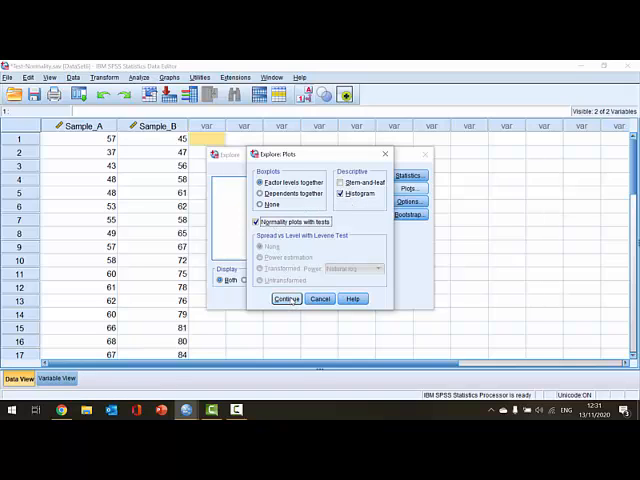
left_click(286, 299)
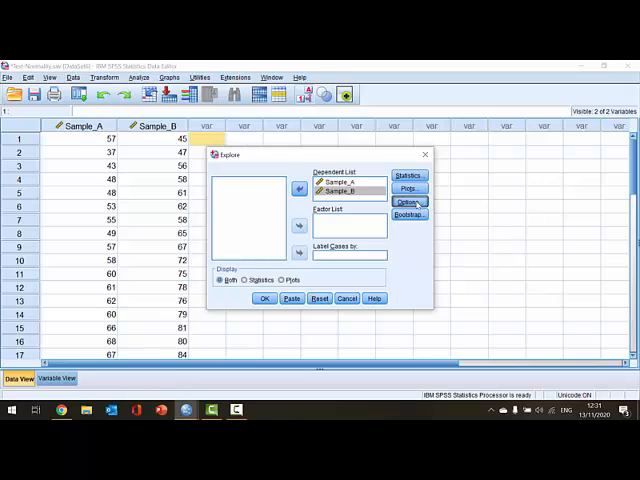
Run Explore to produce the Case Processing Summary and Descriptives for both samples
left_click(406, 201)
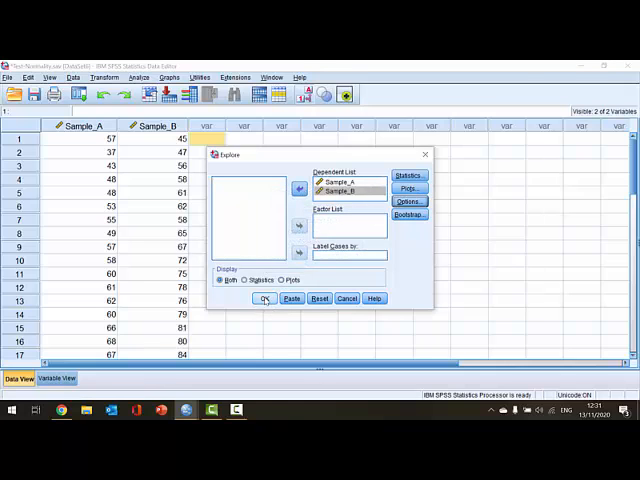
left_click(264, 298)
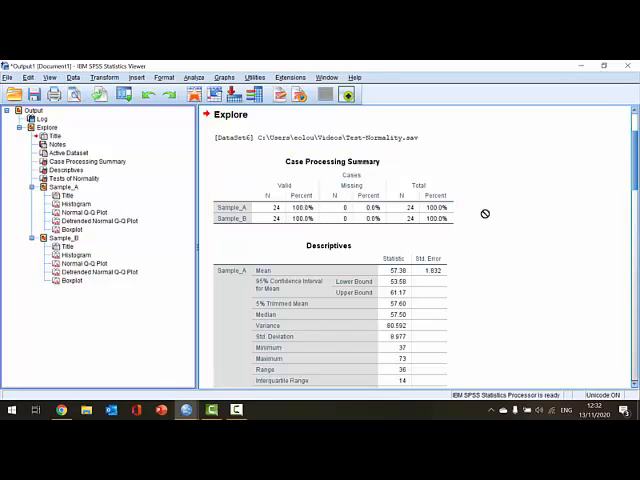
scroll("down", 3)
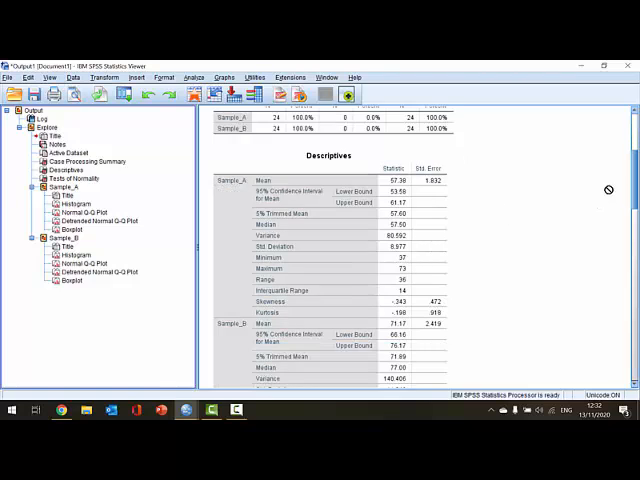
scroll("down", 3)
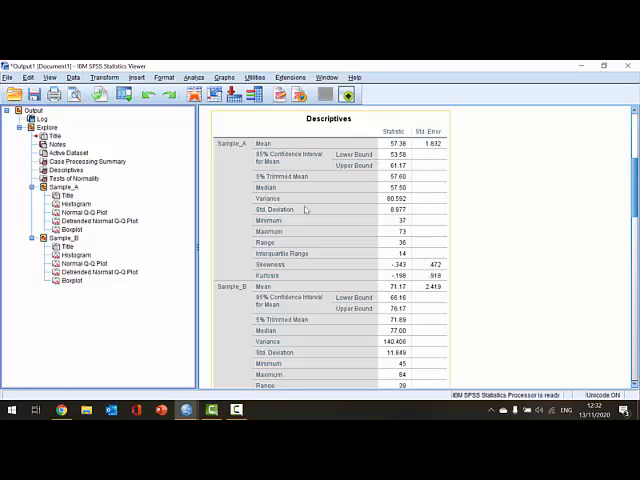
mouse_move(350, 271)
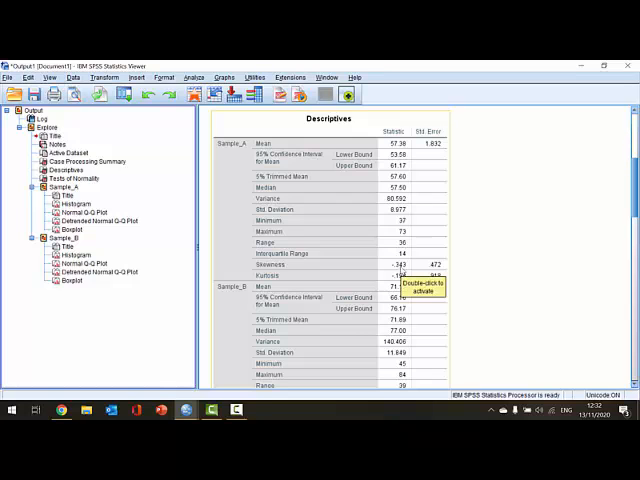
scroll("down", 3)
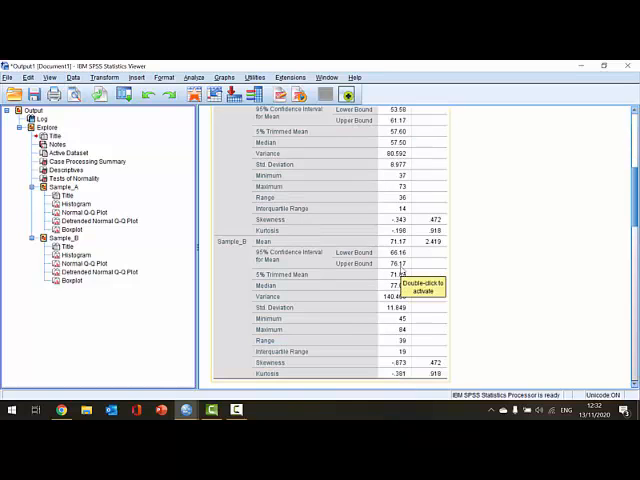
scroll("down", 3)
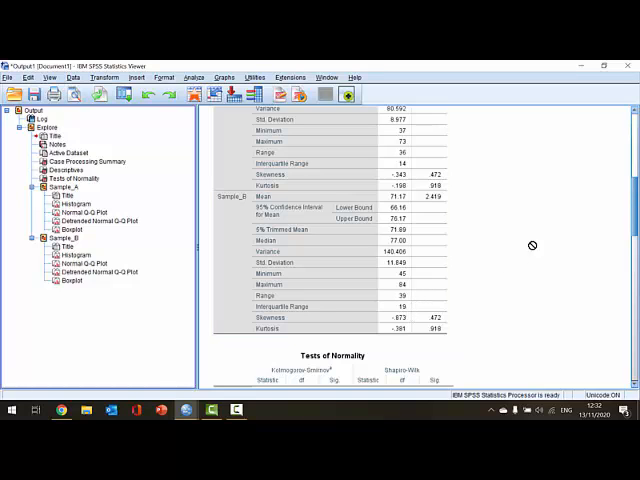
scroll("down", 3)
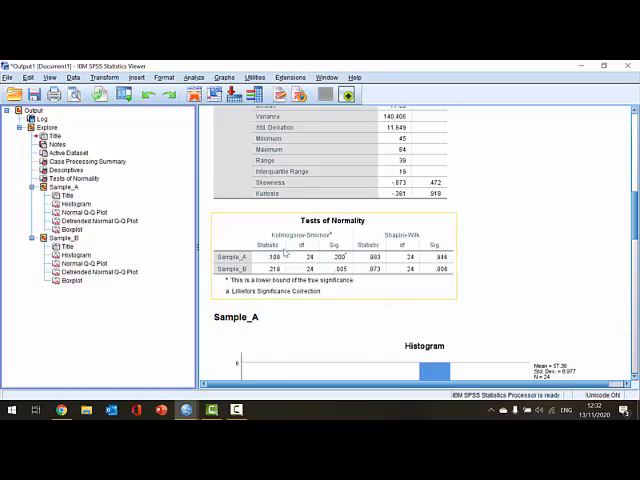
mouse_move(425, 240)
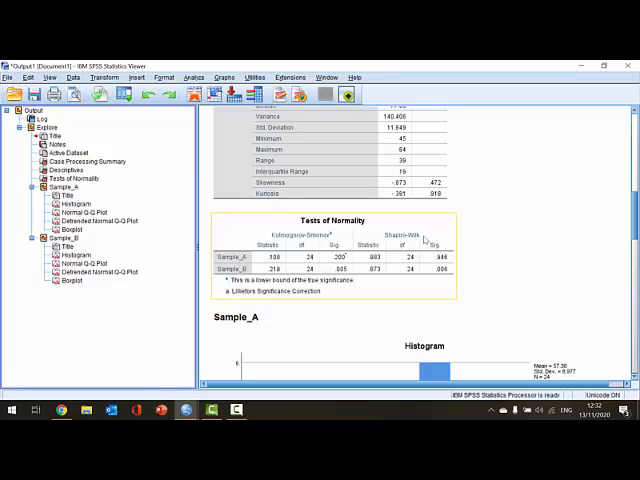
mouse_move(388, 281)
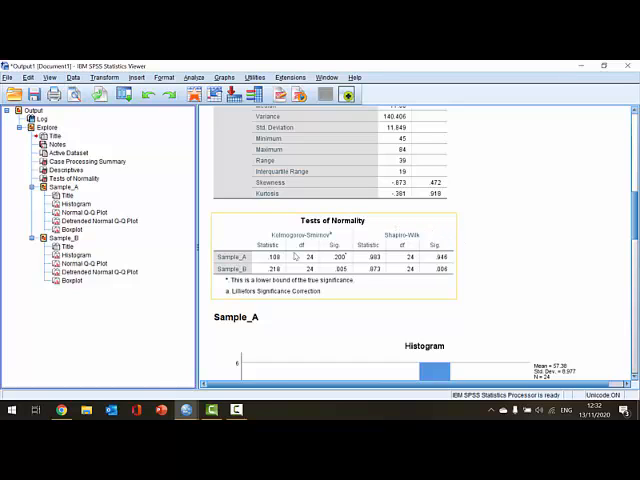
mouse_move(436, 278)
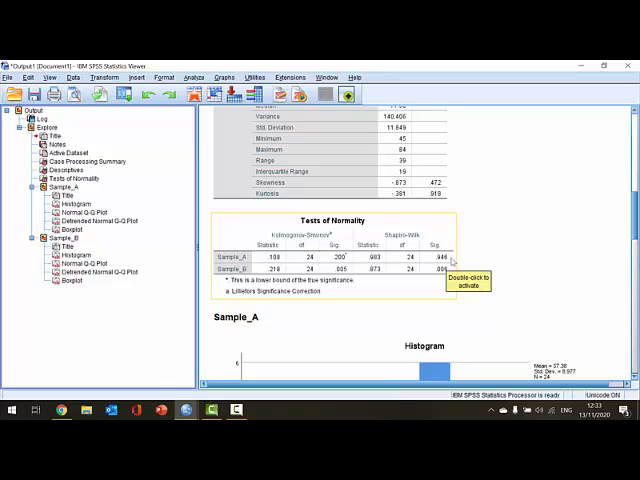
mouse_move(484, 257)
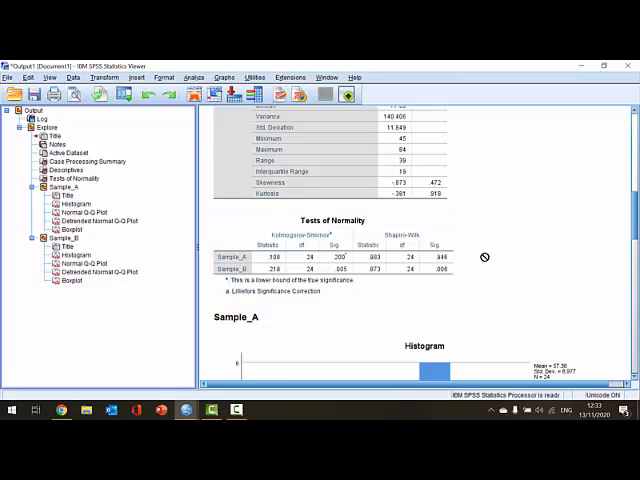
left_click(333, 250)
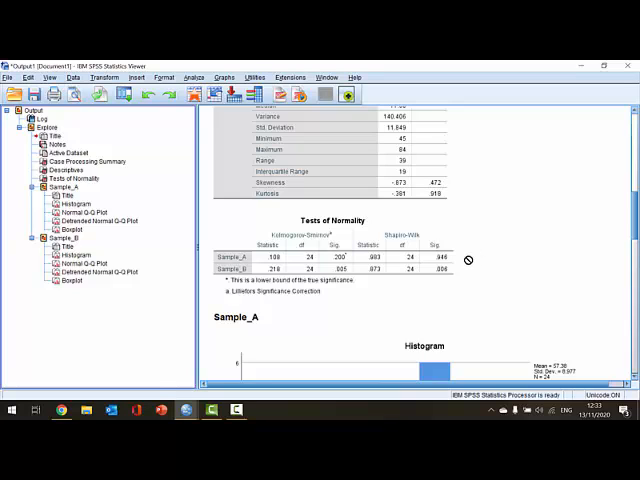
left_click(330, 265)
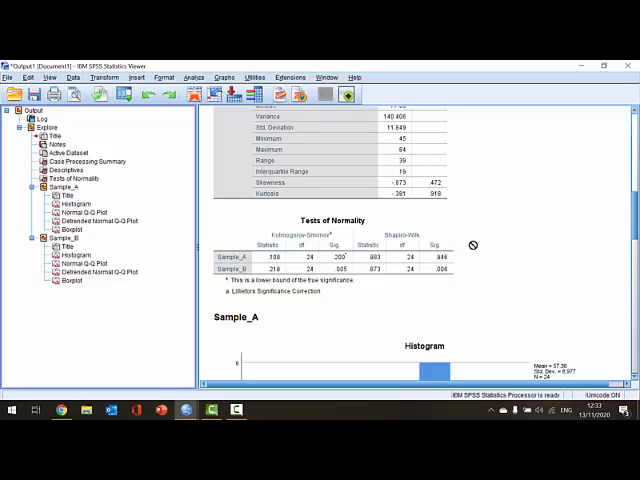
mouse_move(484, 251)
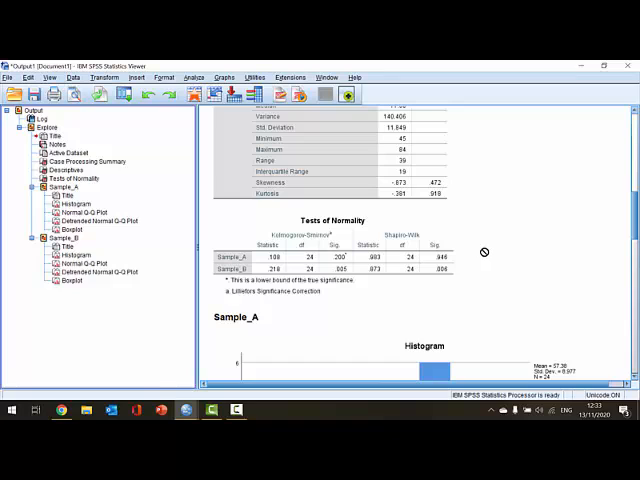
mouse_move(481, 263)
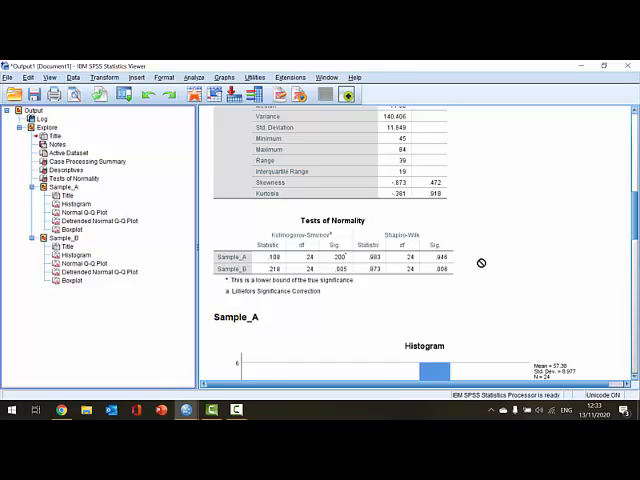
Scroll past the Sample_A histogram to the Normal Q-Q Plot of Sample_A
scroll("down", 3)
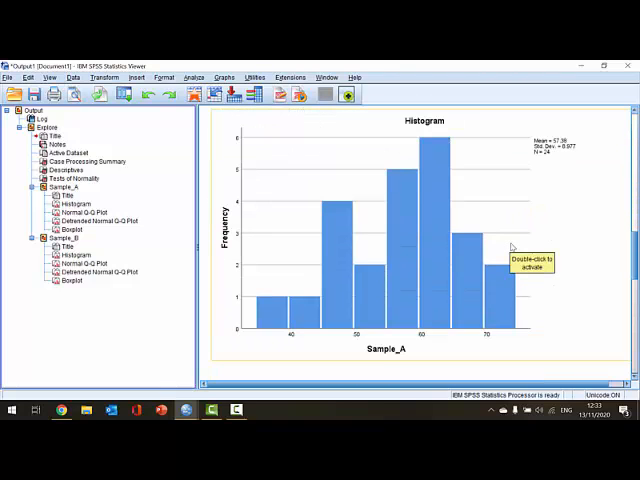
mouse_move(469, 132)
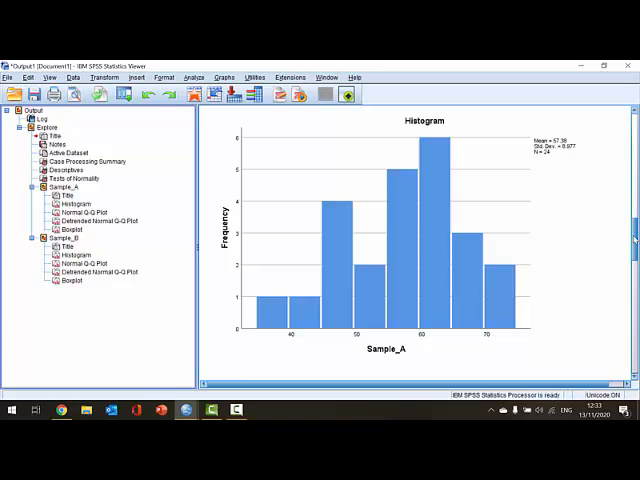
scroll("down", 3)
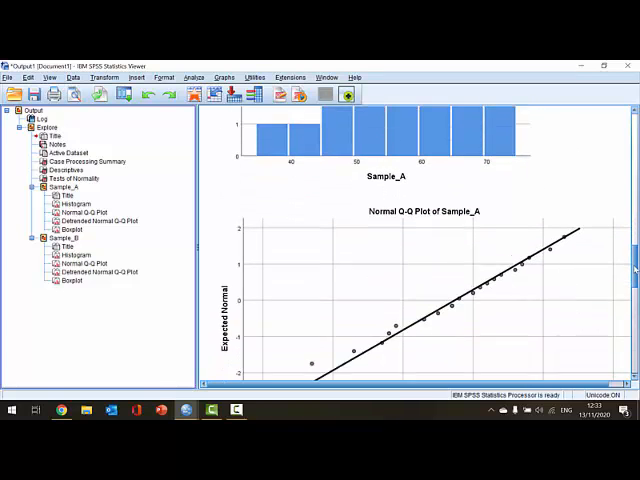
scroll("down", 3)
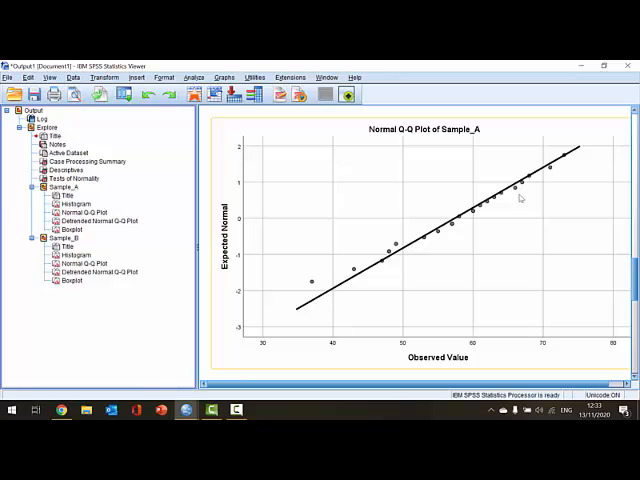
mouse_move(577, 182)
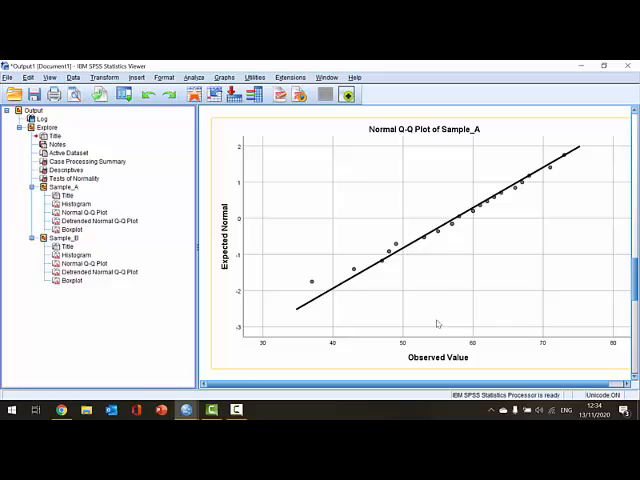
mouse_move(316, 290)
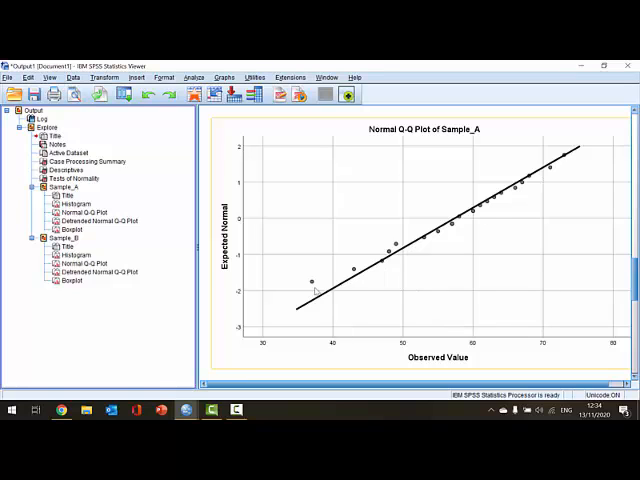
mouse_move(472, 300)
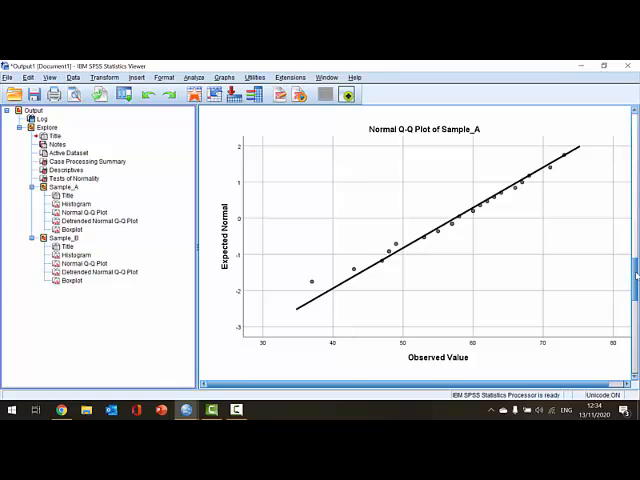
scroll("down", 3)
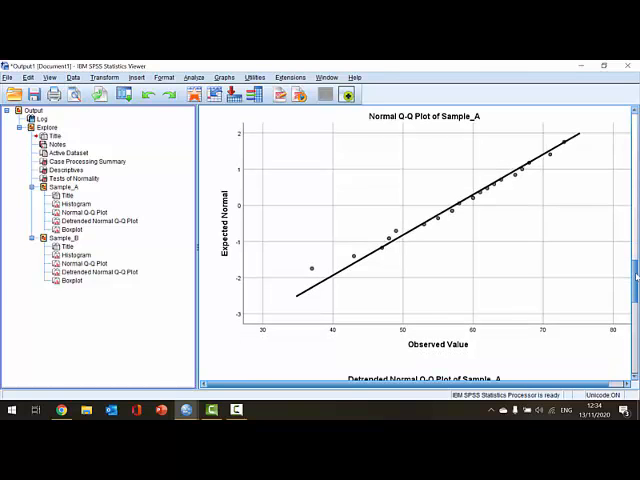
Scroll down to the Detrended Normal Q-Q Plot of Sample_A
scroll("down", 3)
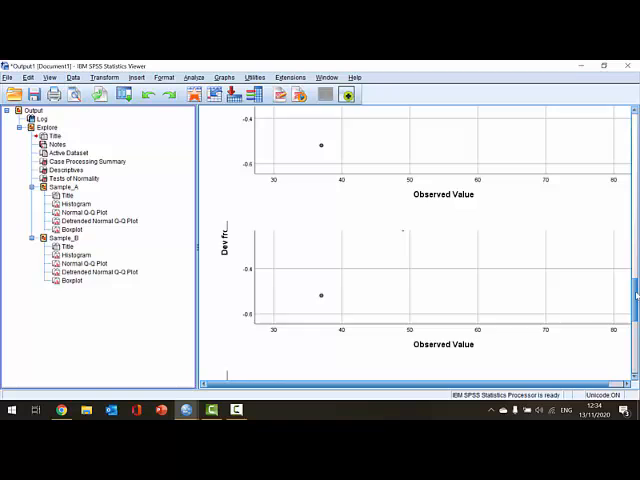
scroll("down", 3)
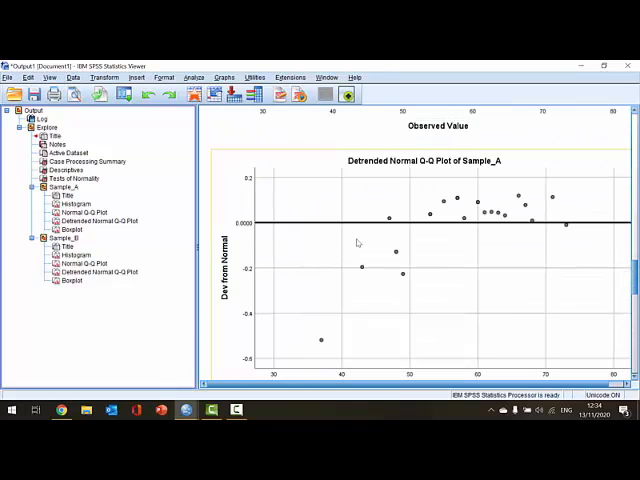
mouse_move(435, 236)
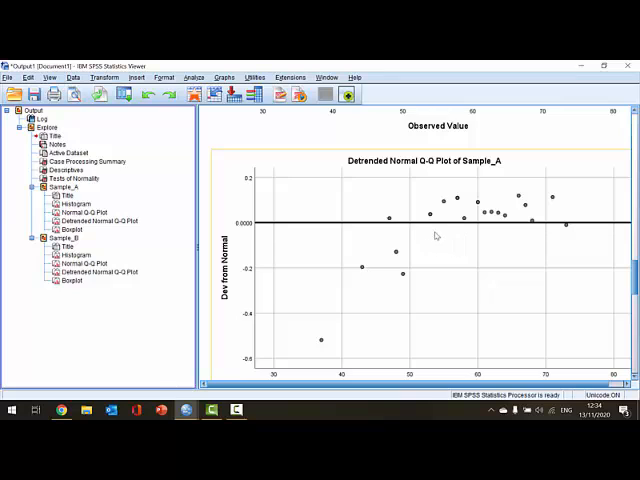
mouse_move(313, 336)
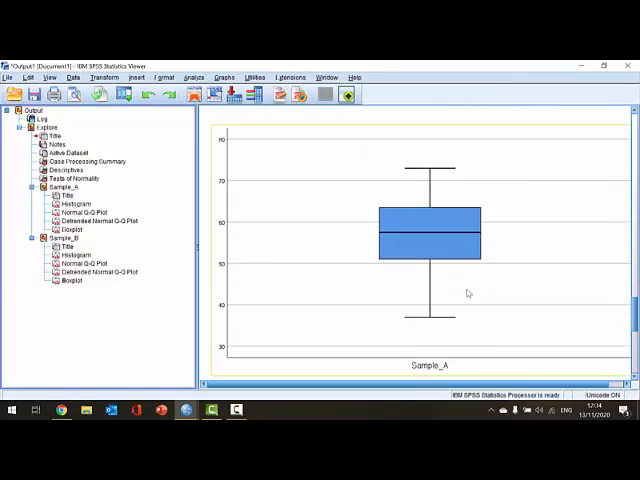
mouse_move(437, 188)
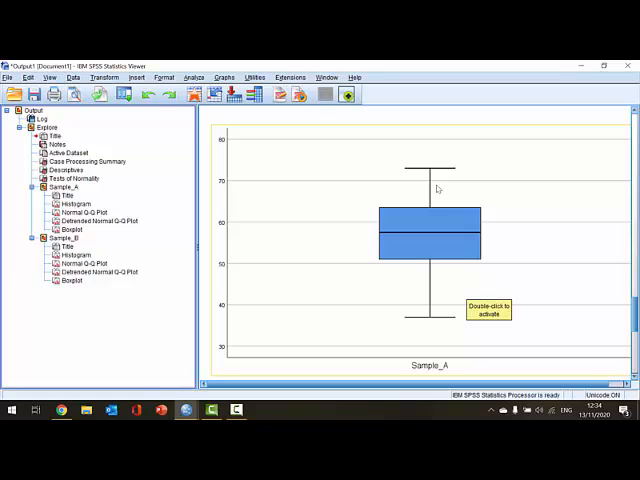
mouse_move(444, 175)
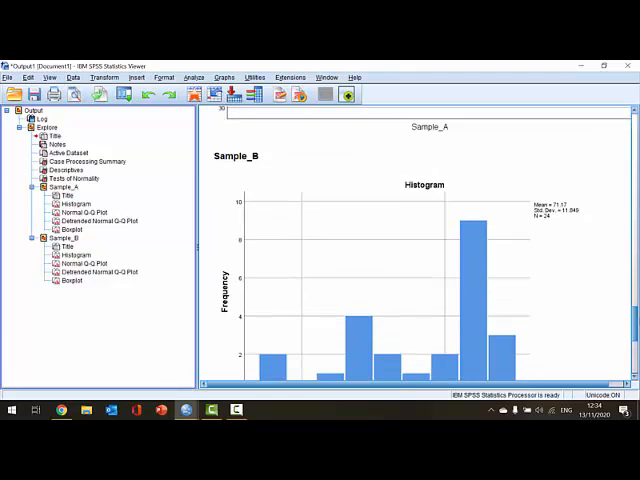
Scroll past Sample_A's boxplot to bring the Sample_B histogram into view
scroll("down", 3)
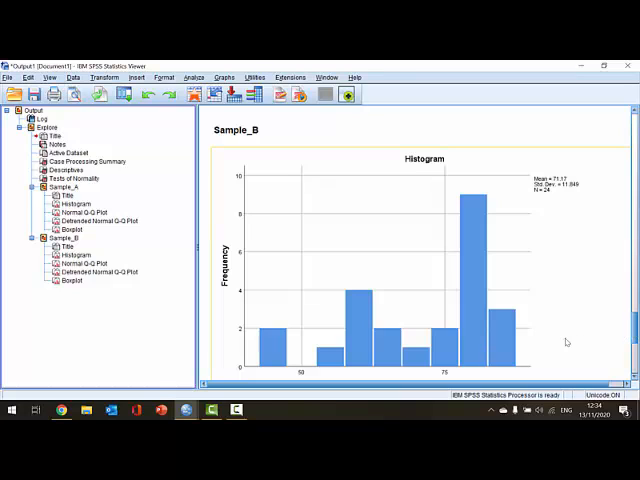
mouse_move(252, 350)
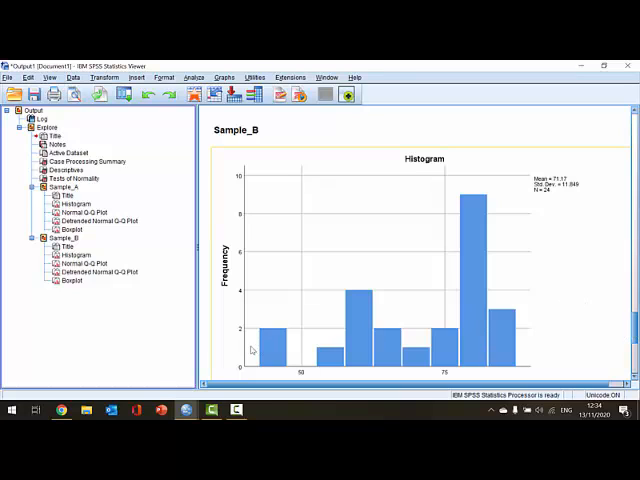
mouse_move(540, 358)
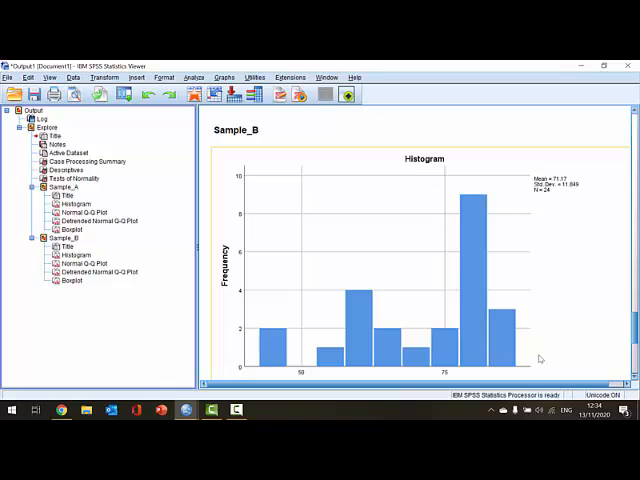
mouse_move(490, 194)
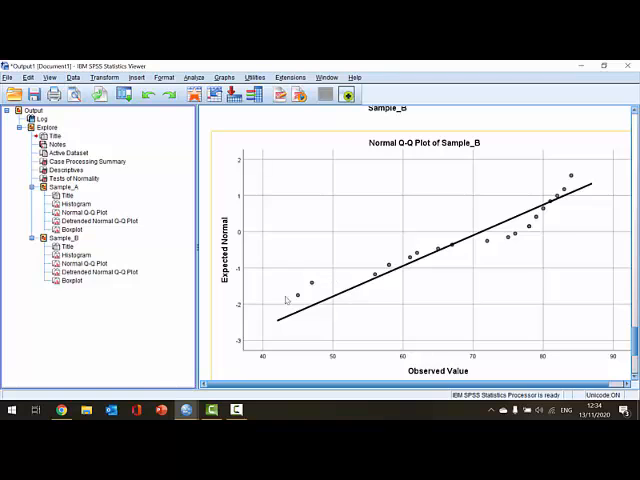
mouse_move(305, 312)
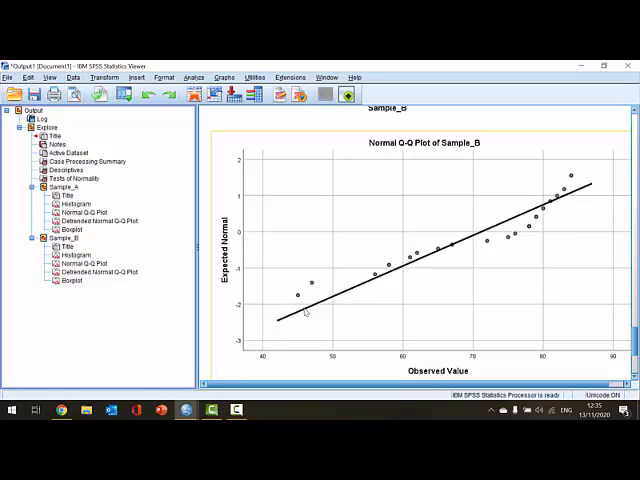
Scroll down to the Detrended Normal Q-Q Plot of Sample_B
scroll("down", 3)
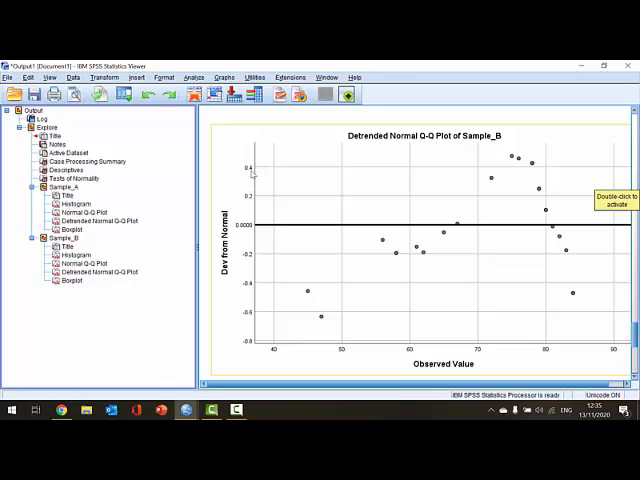
mouse_move(266, 311)
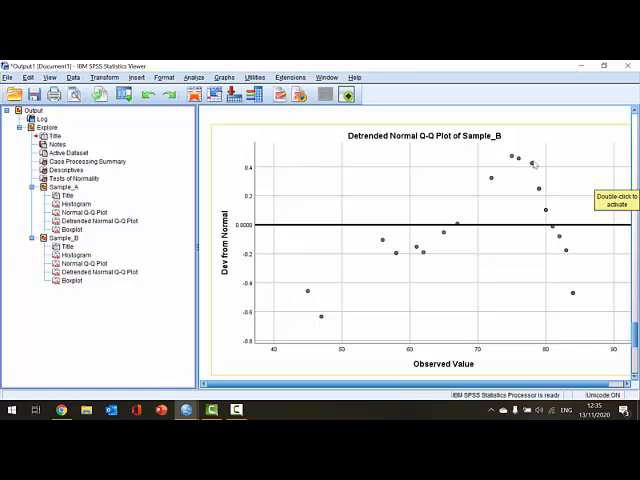
mouse_move(553, 285)
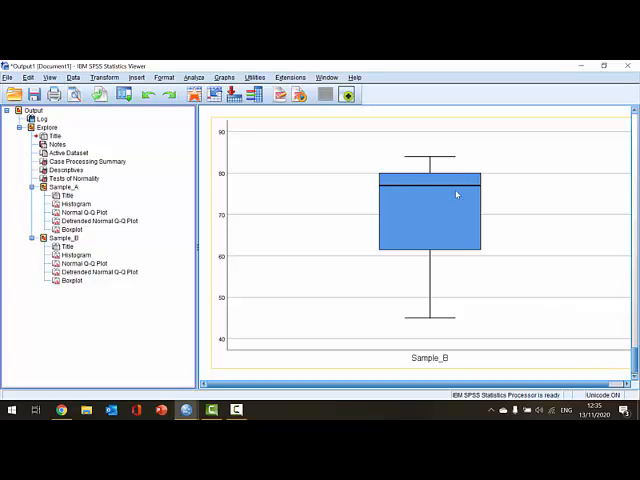
mouse_move(421, 180)
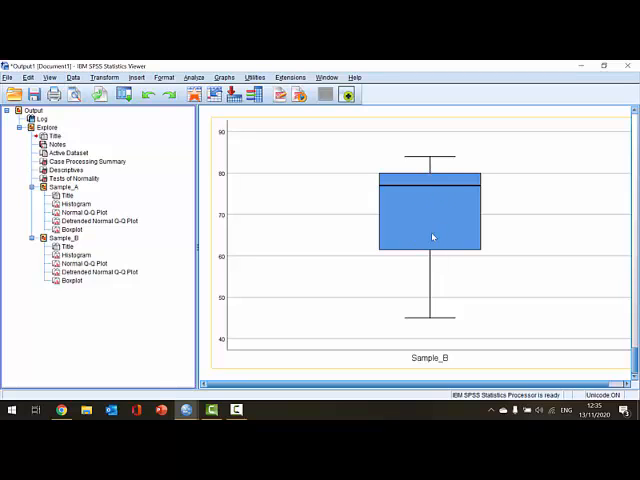
mouse_move(548, 246)
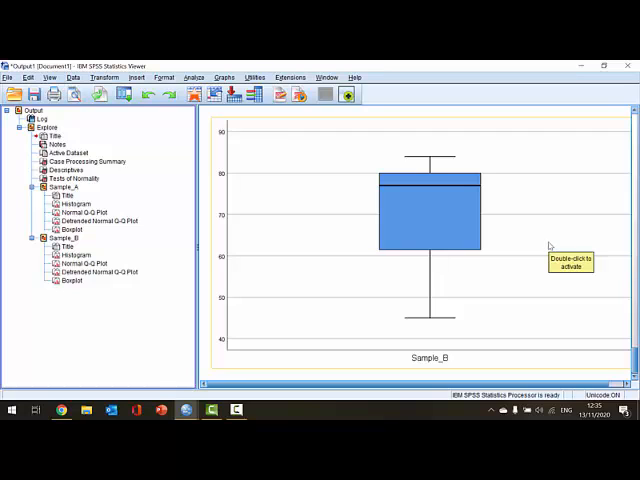
mouse_move(549, 246)
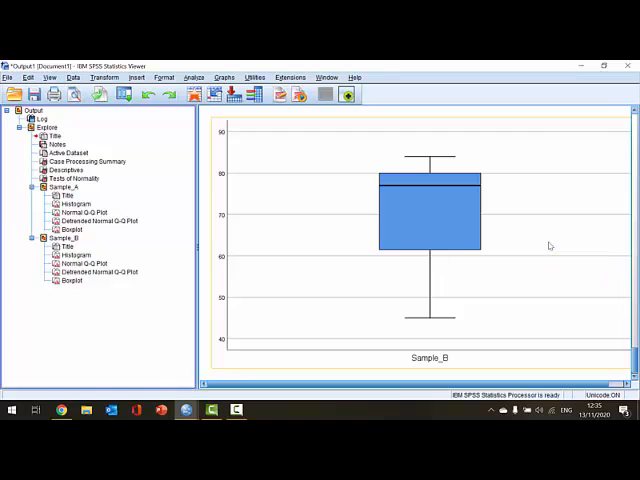